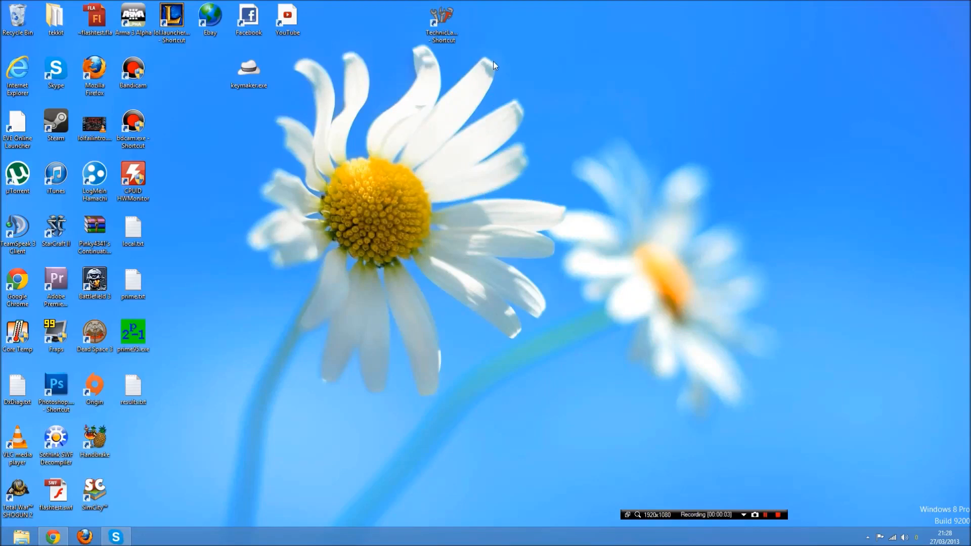
Launch the web browser from the Windows taskbar.
click(249, 71)
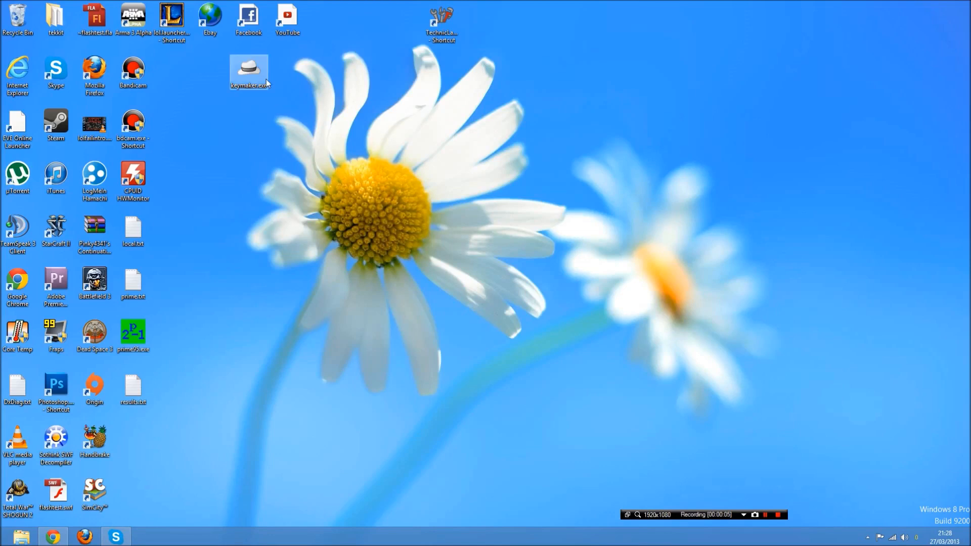
click(236, 293)
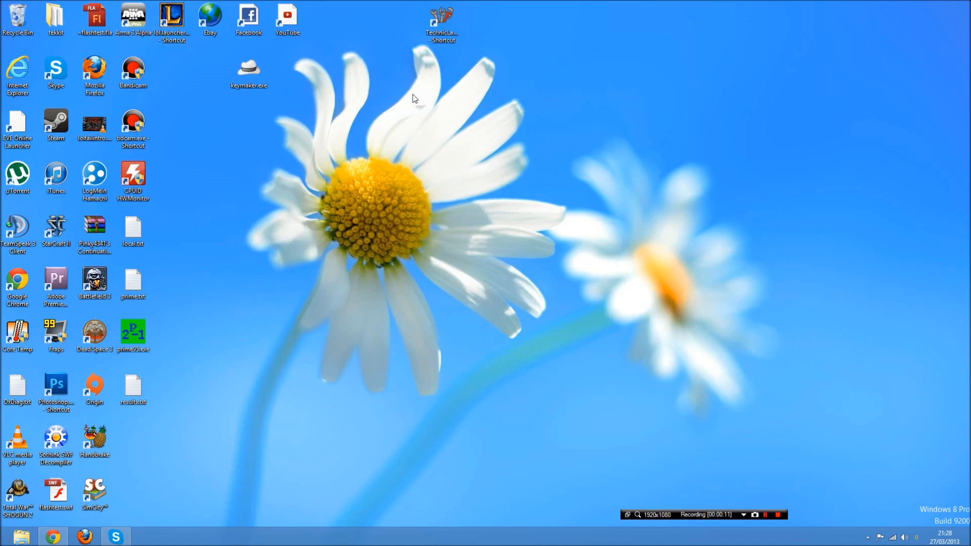
mouse_move(318, 337)
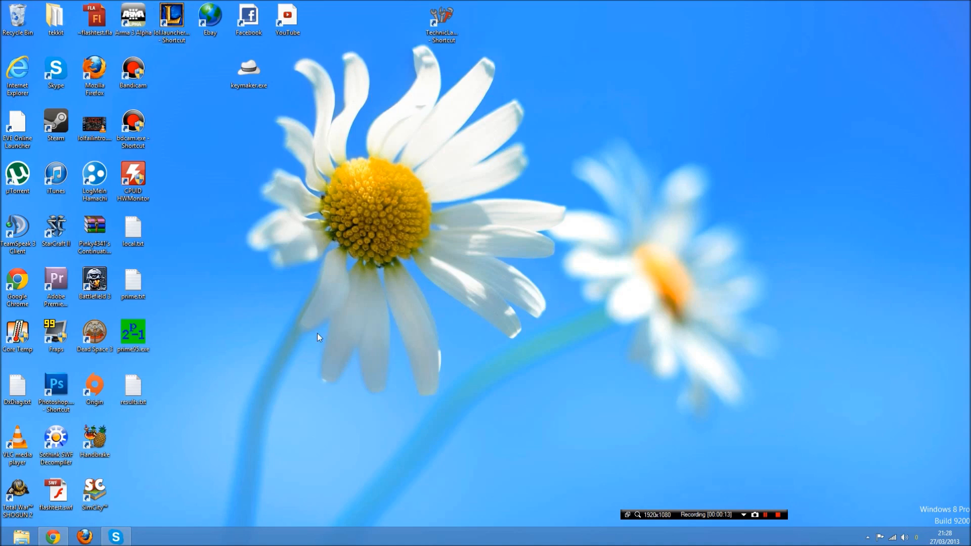
mouse_move(235, 449)
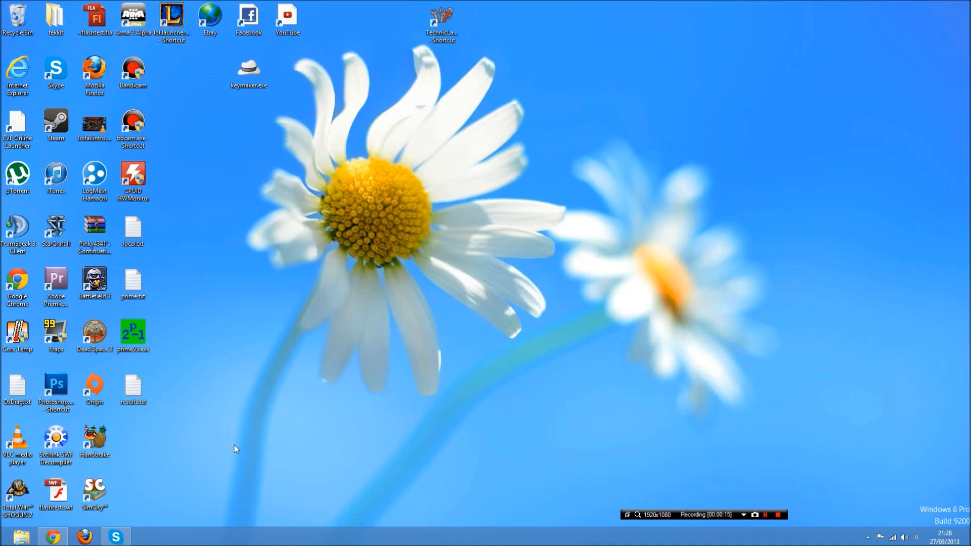
click(51, 536)
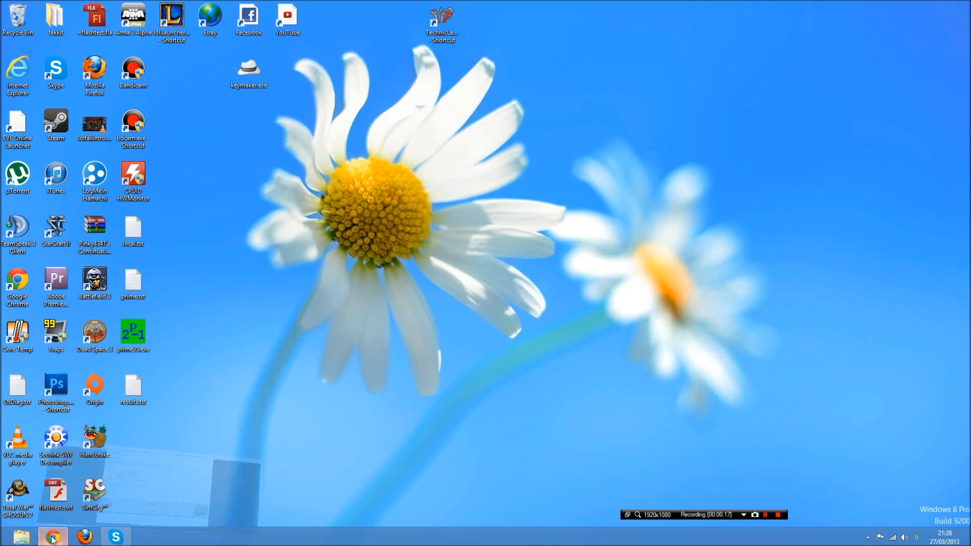
Download the Wasteland for ArmA 3 zip from the second mirror and open it from Downloads in WinRAR.
click(53, 536)
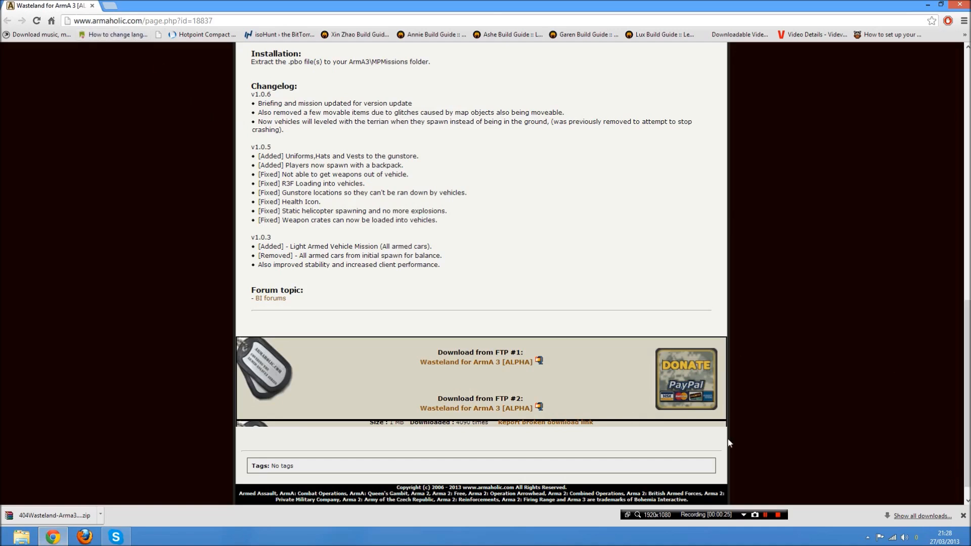
mouse_move(365, 363)
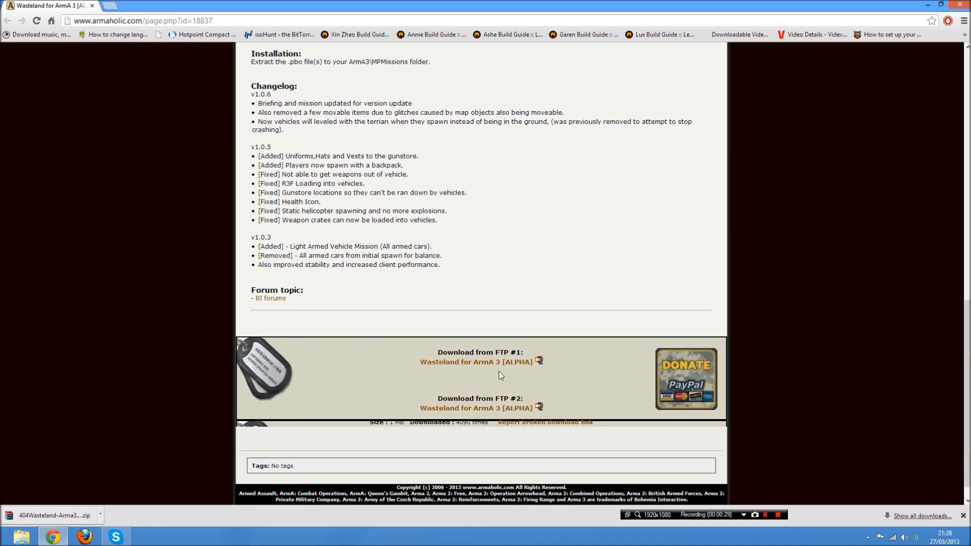
mouse_move(473, 377)
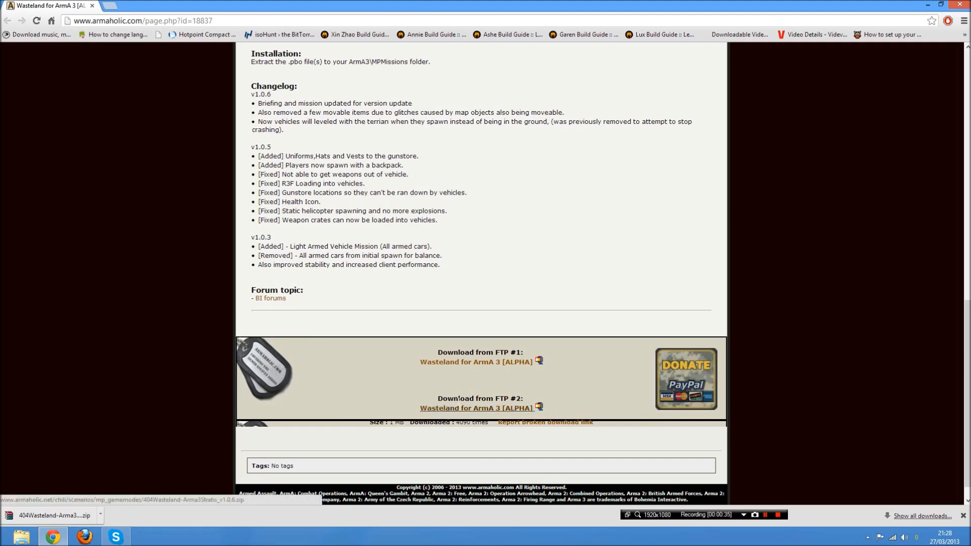
click(476, 407)
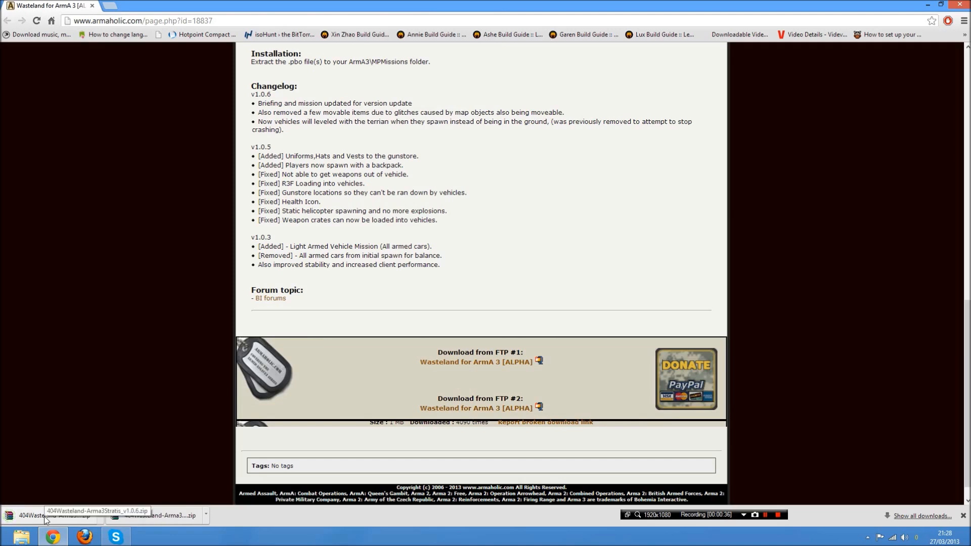
mouse_move(75, 493)
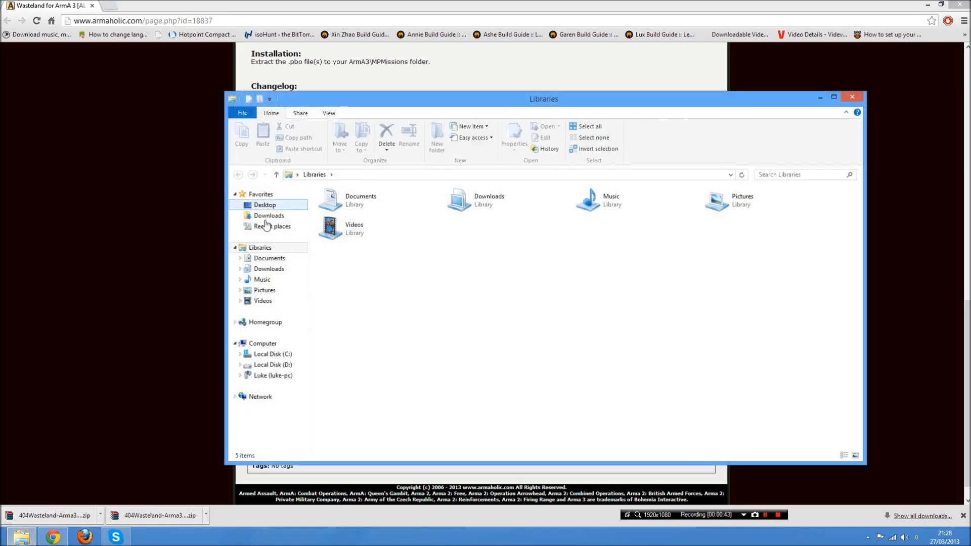
click(269, 214)
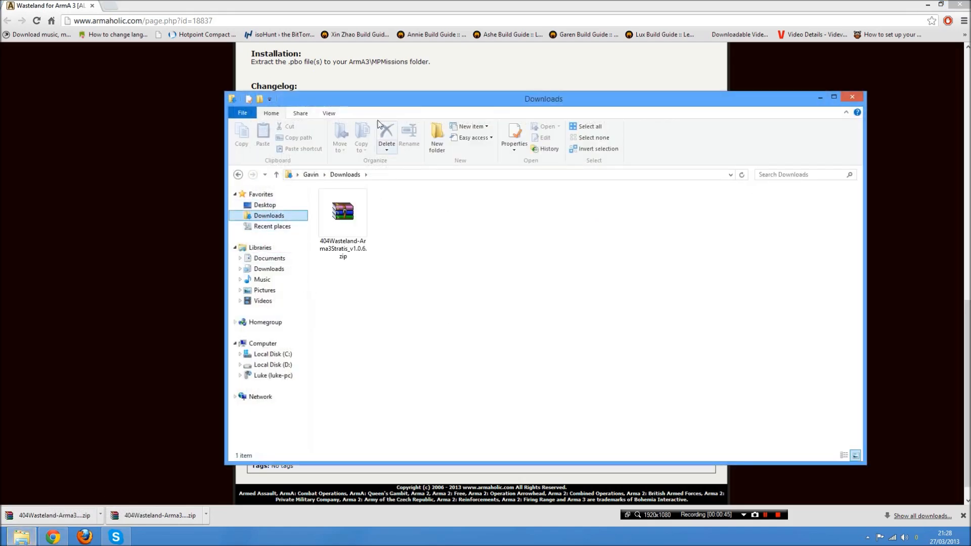
double_click(343, 211)
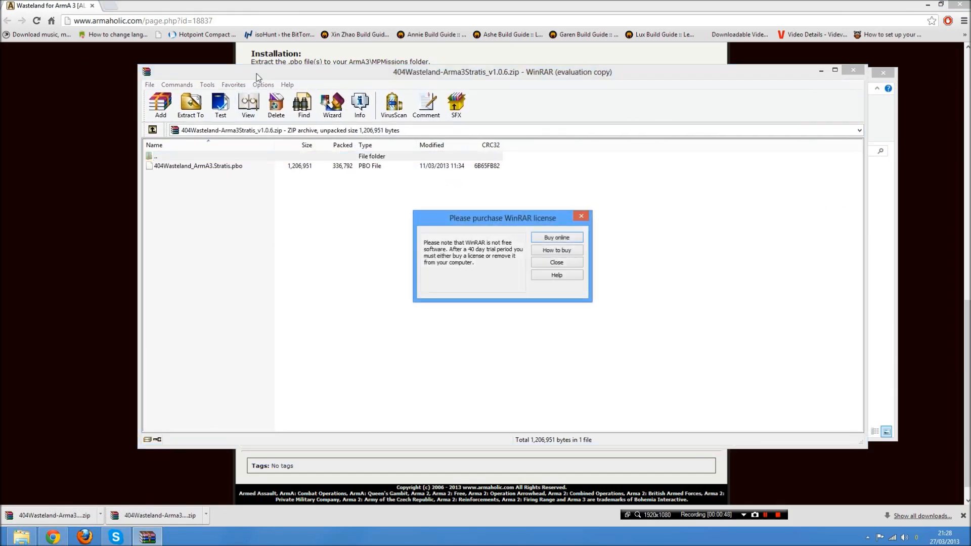
Dismiss the license reminder and choose 'Extract to the specified folder' for the Wasteland .pbo.
click(555, 262)
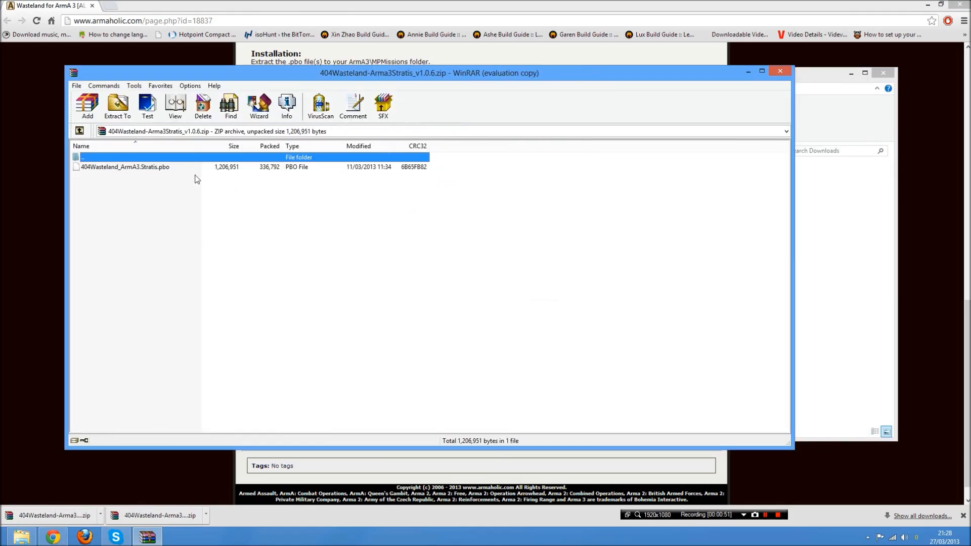
right_click(123, 167)
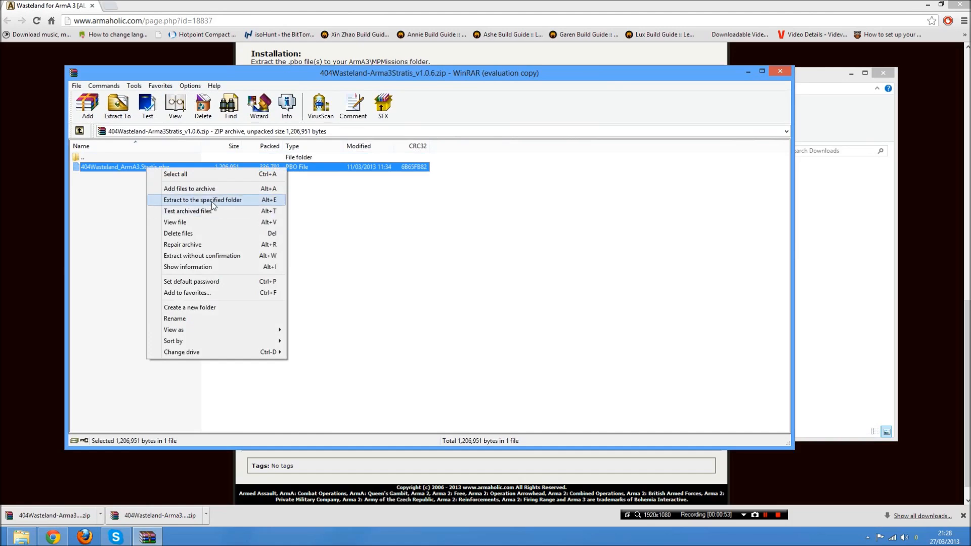
click(202, 199)
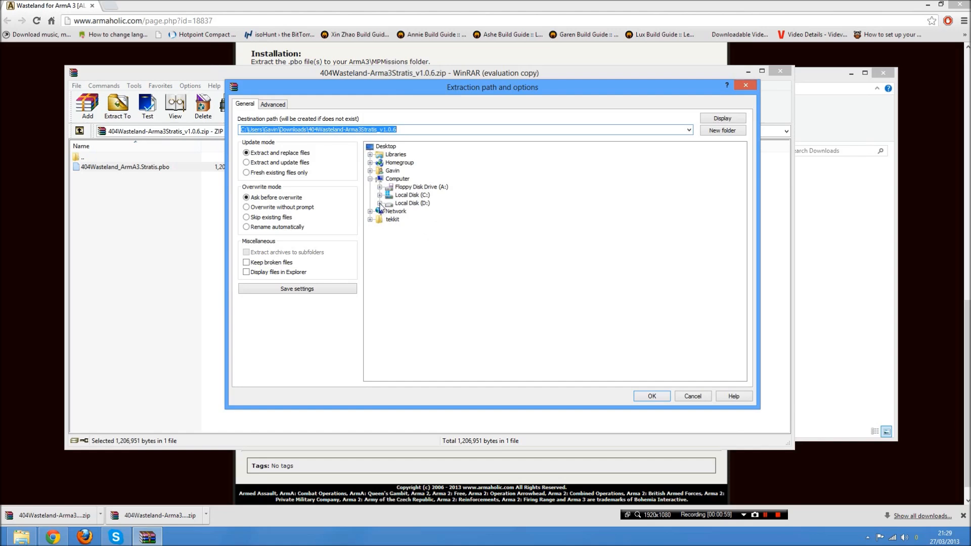
Browse D: > Steam > SteamApps > common to the Arma 3 MPMissions folder as the extraction destination.
click(381, 203)
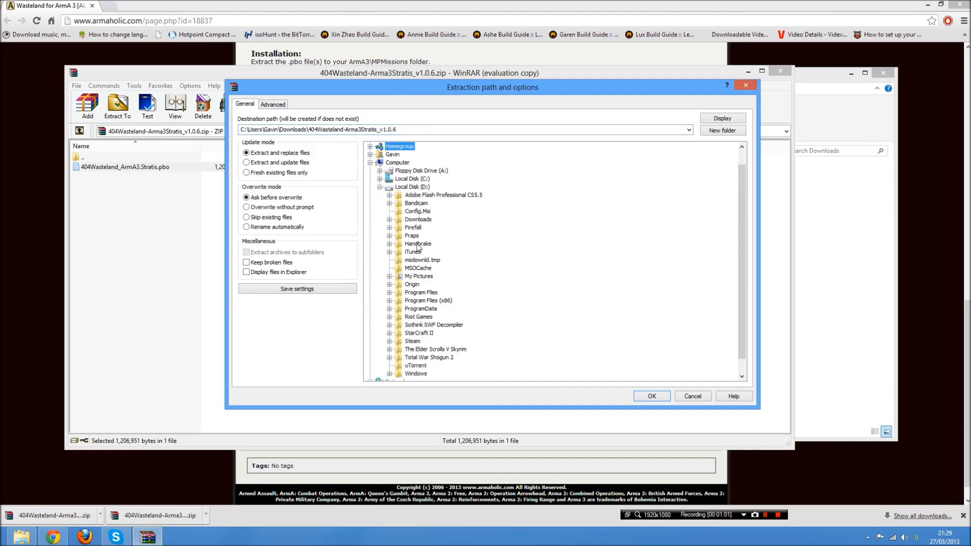
mouse_move(406, 347)
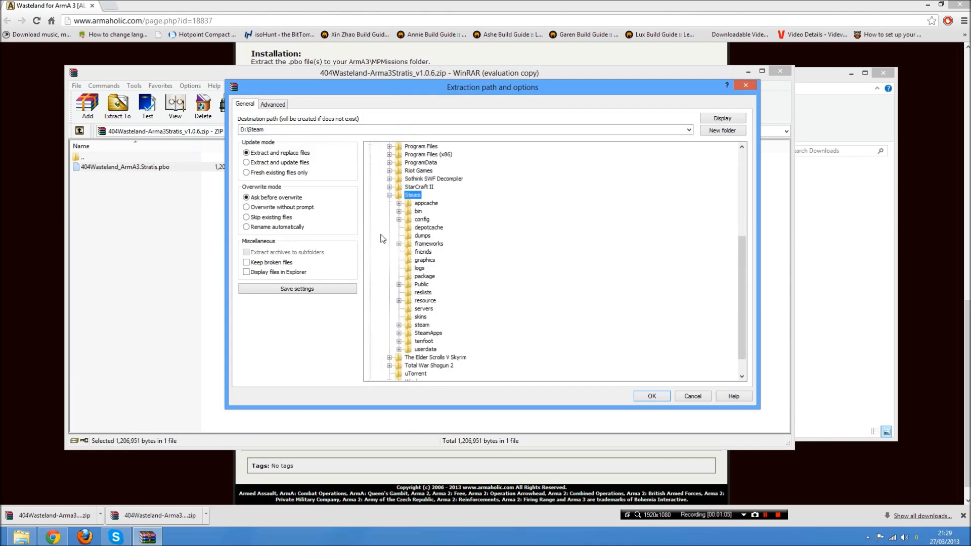
click(400, 333)
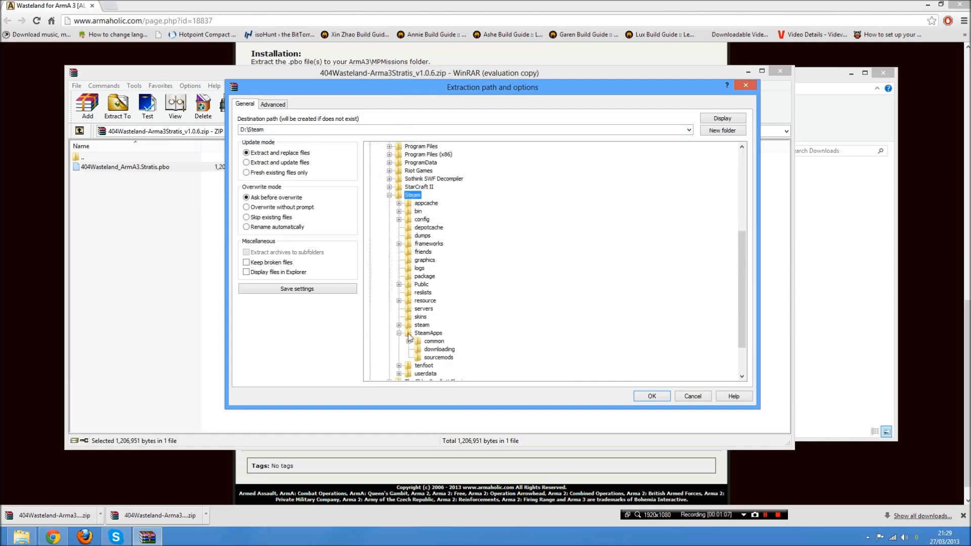
click(428, 333)
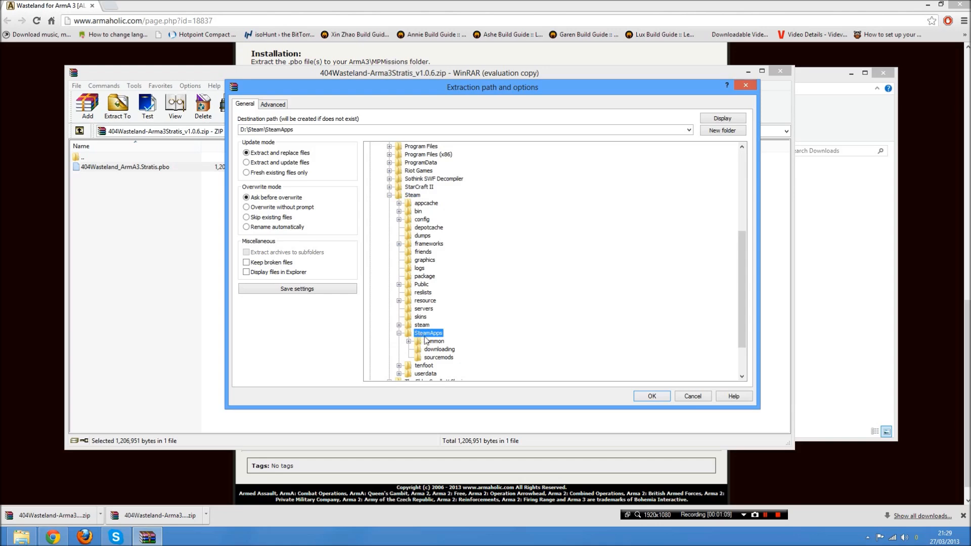
click(400, 341)
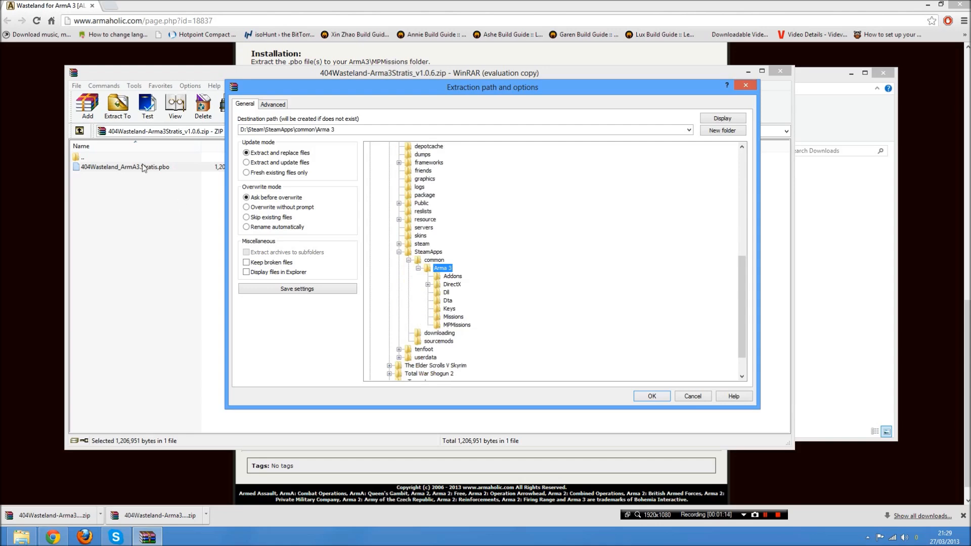
click(456, 325)
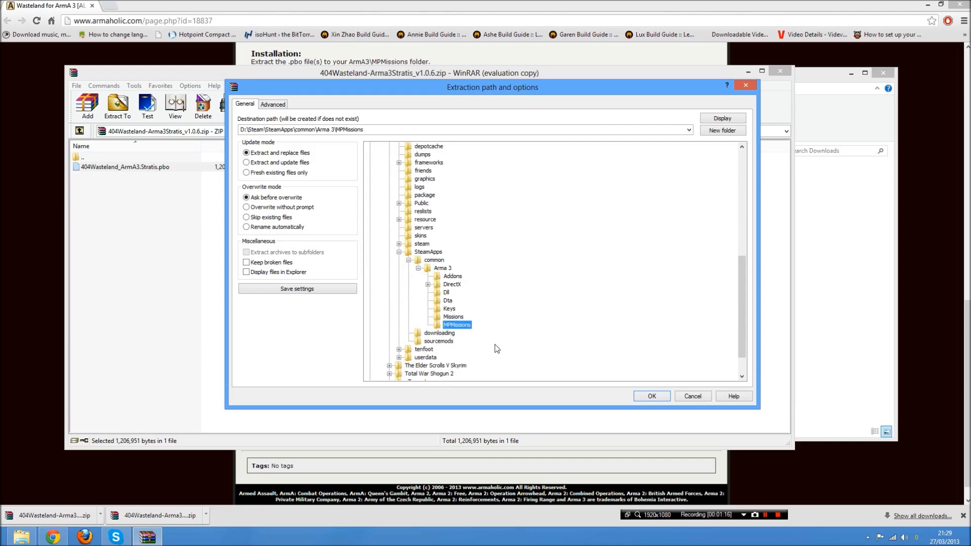
Extract the .pbo into MPMissions, replacing the existing copy, and close WinRAR.
click(651, 396)
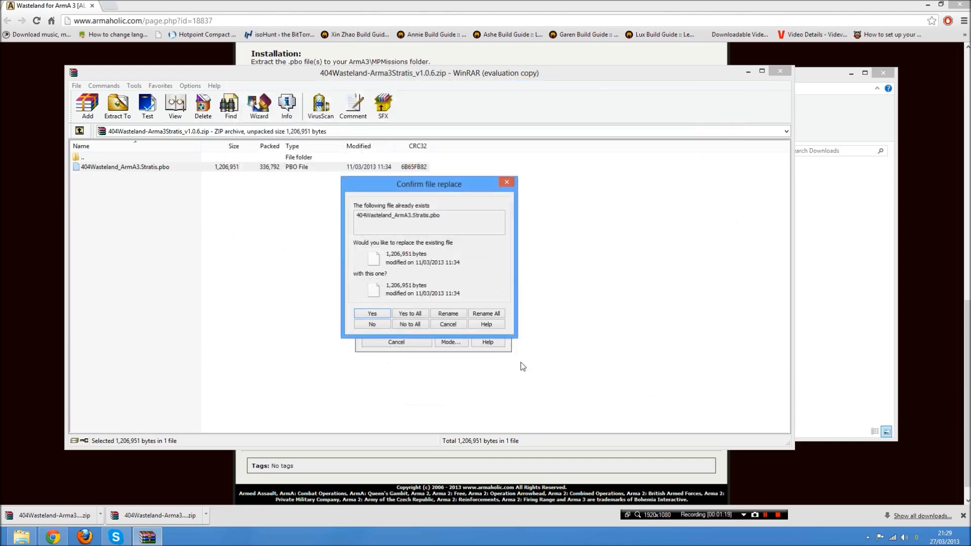
click(372, 314)
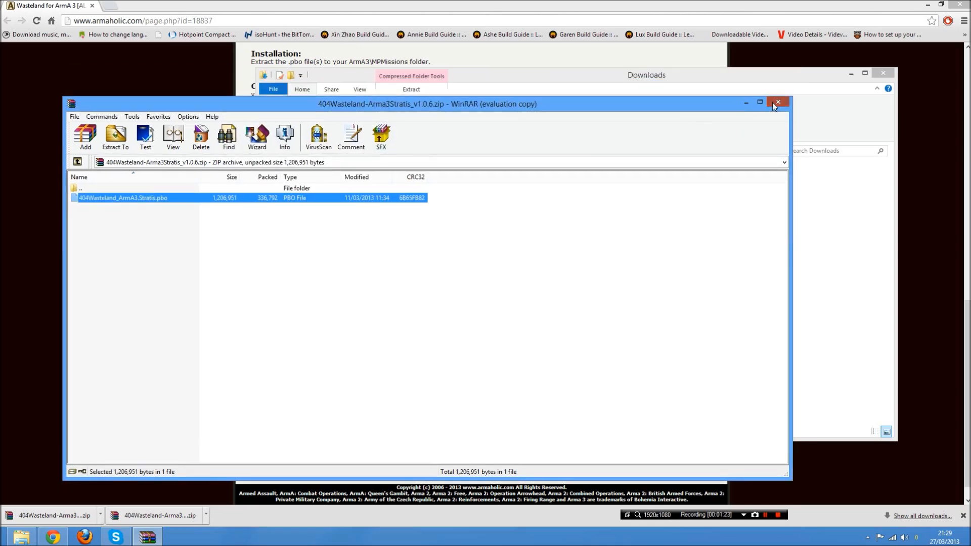
click(778, 102)
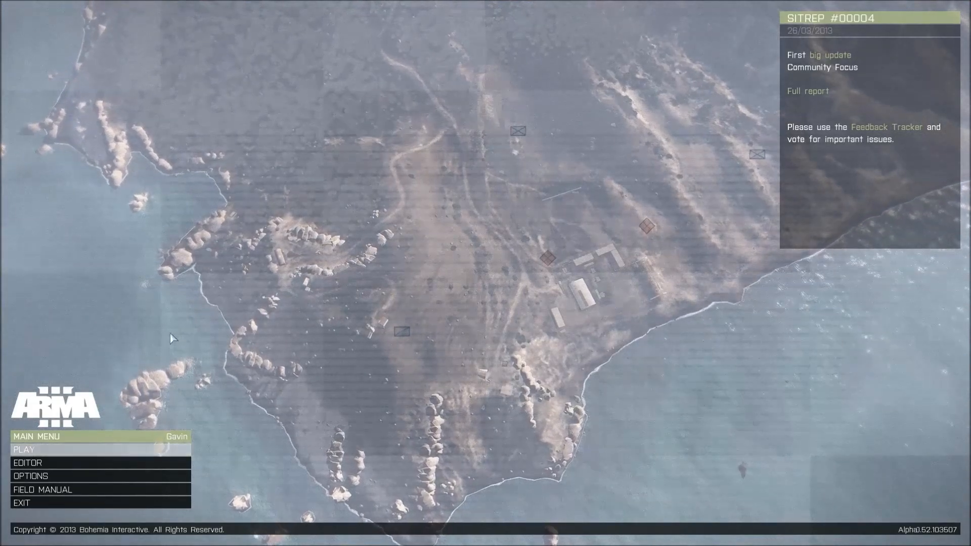
Go from the main menu's PLAY options into the multiplayer server browser.
click(24, 449)
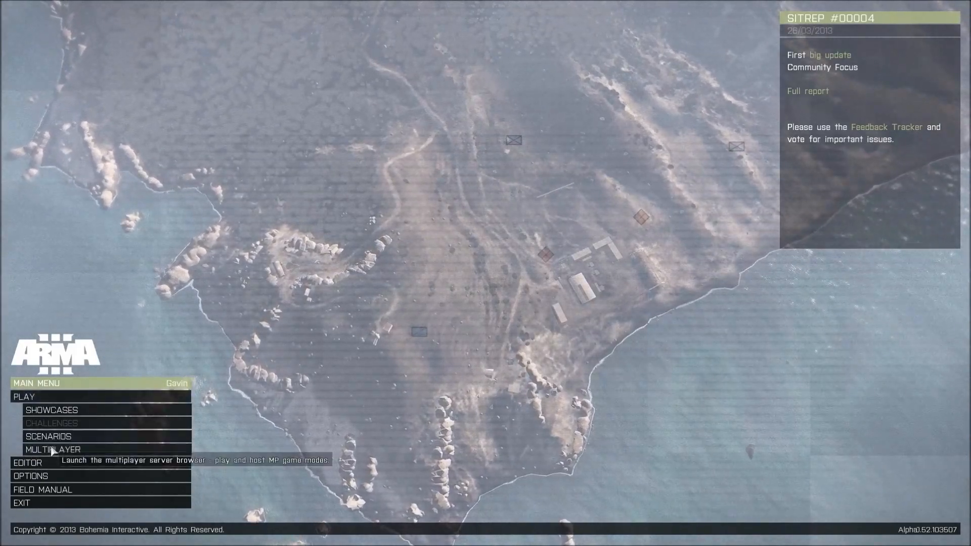
click(51, 450)
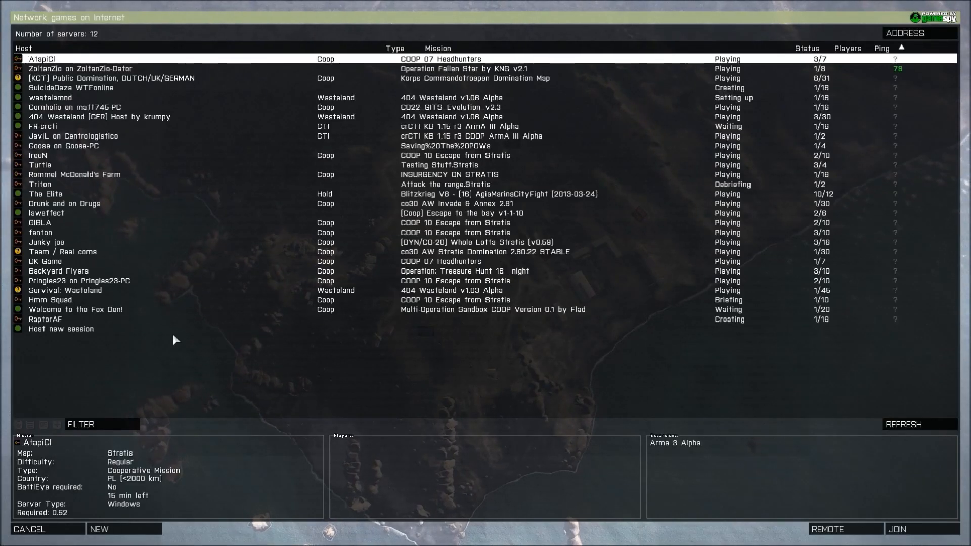
click(904, 424)
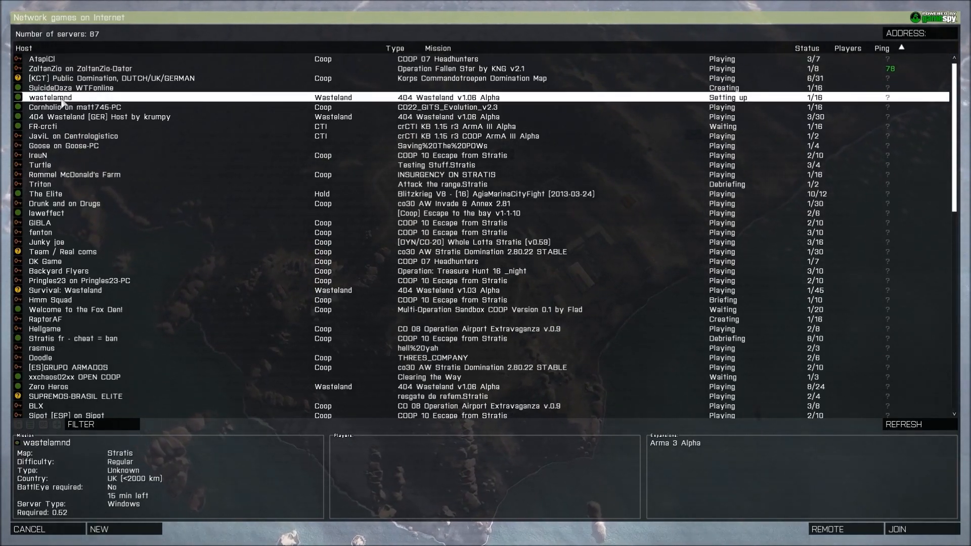
mouse_move(345, 241)
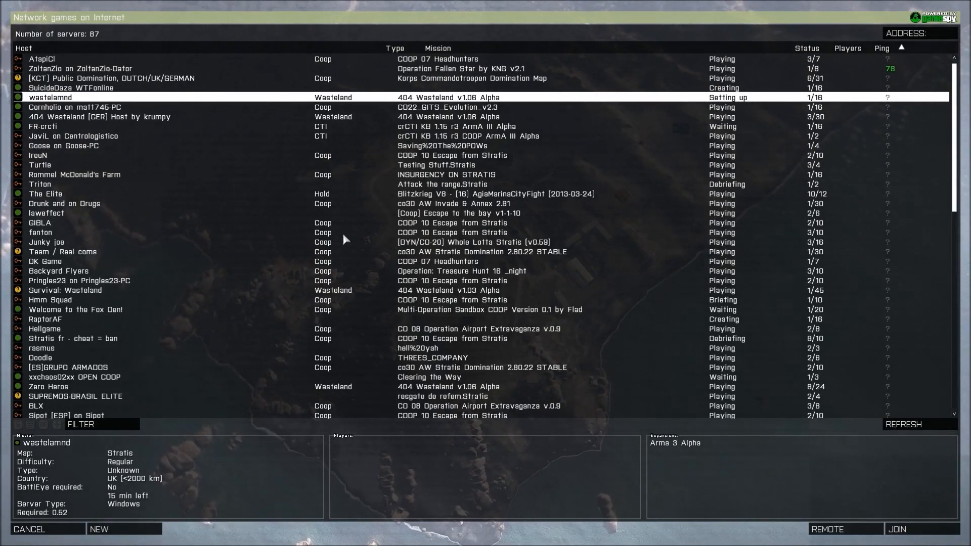
mouse_move(117, 525)
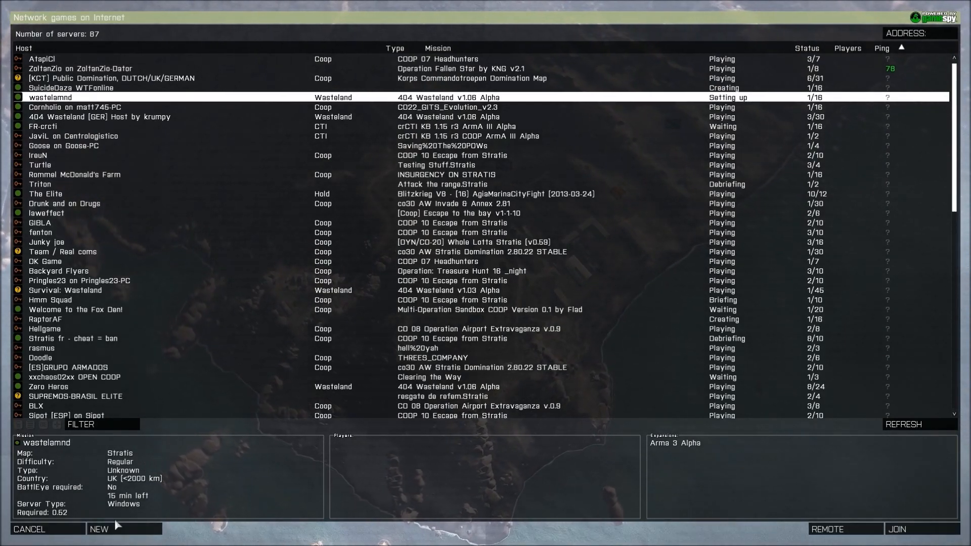
Create a new server named 'wasteland' hosted on the Internet and confirm it.
click(99, 528)
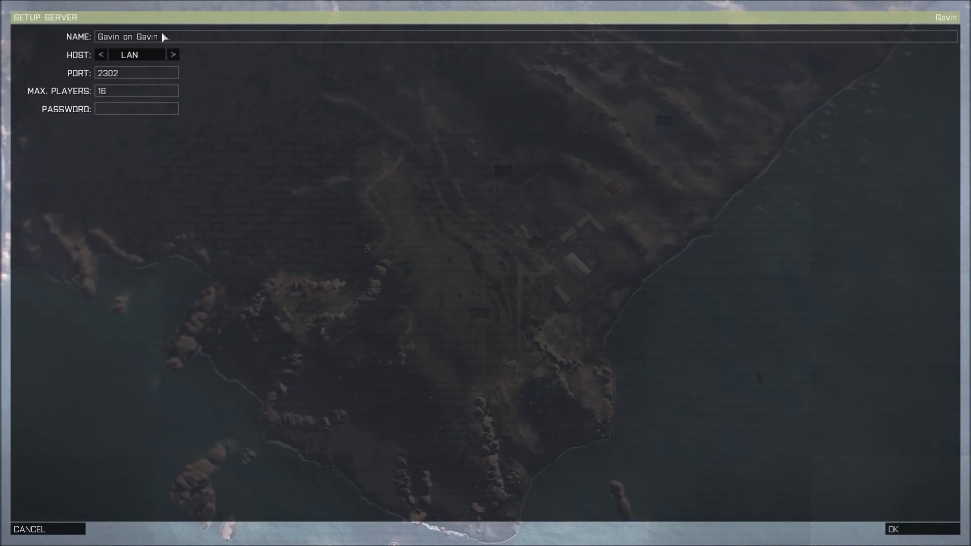
text(wasteland)
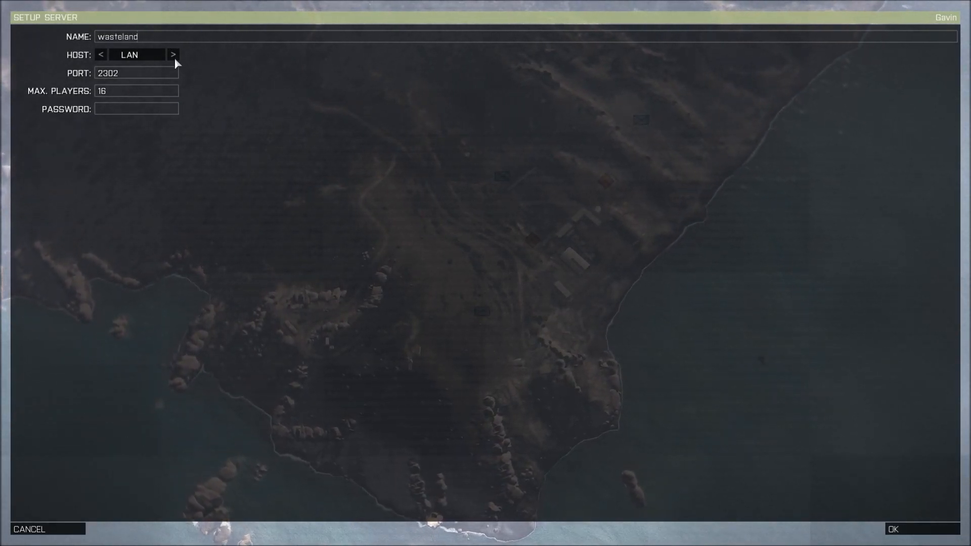
click(173, 54)
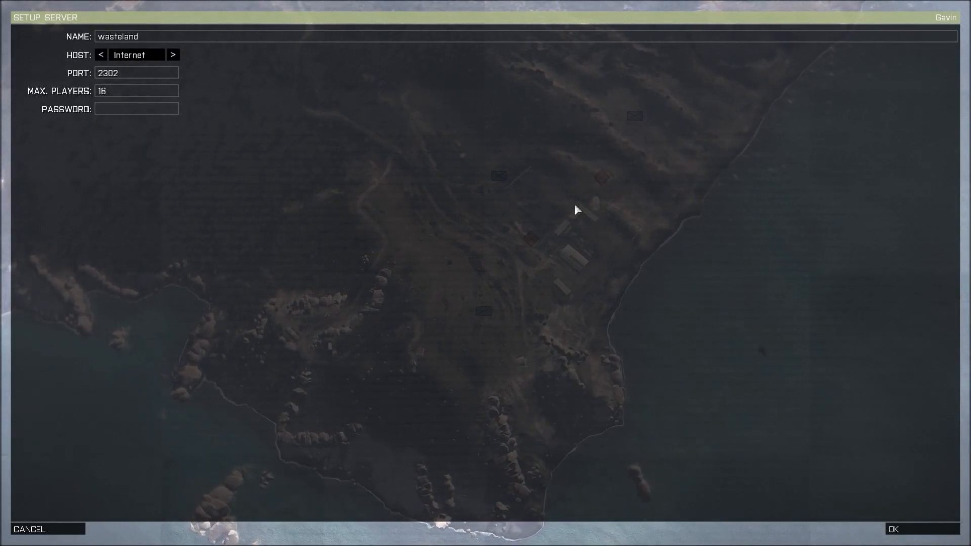
click(893, 530)
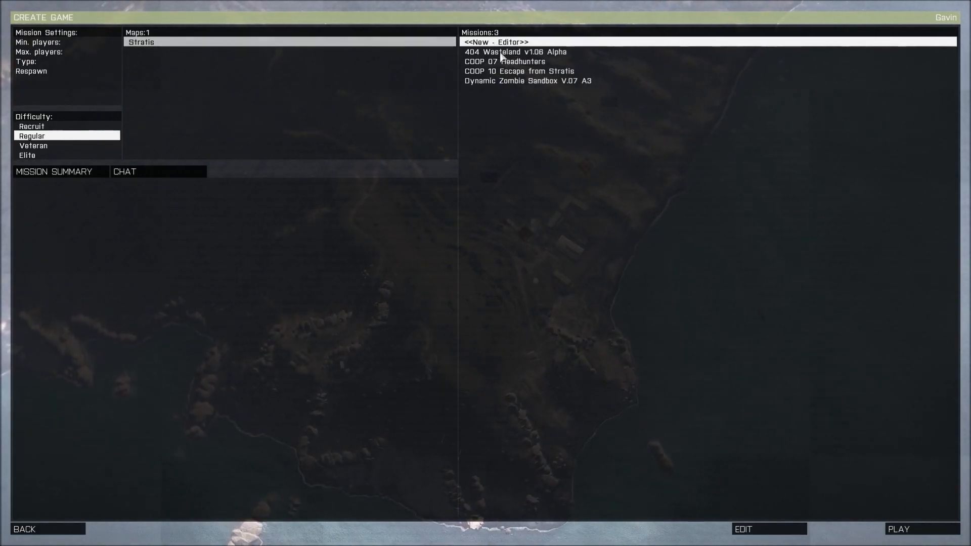
Select the 404 Wasteland v1.06 Alpha Stratis mission and launch the hosted game.
click(514, 51)
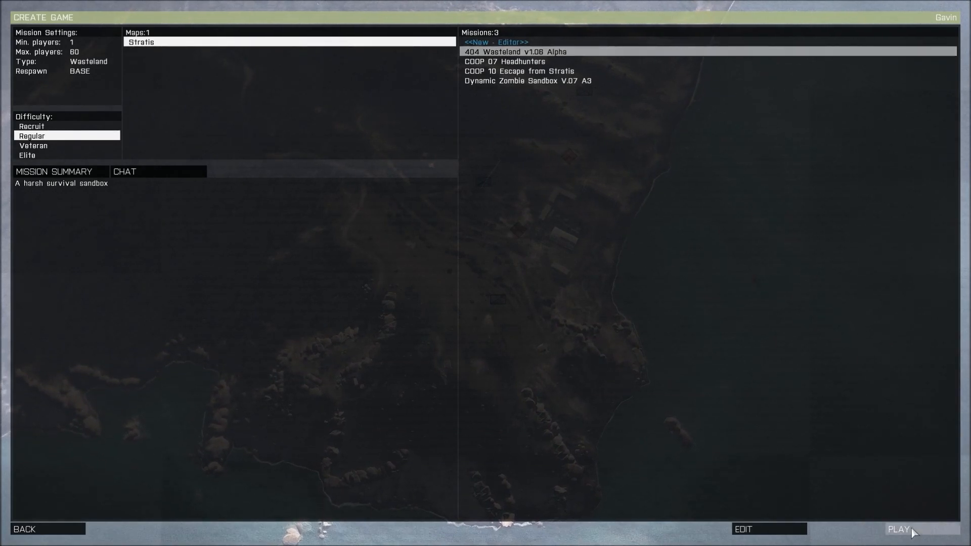
click(898, 529)
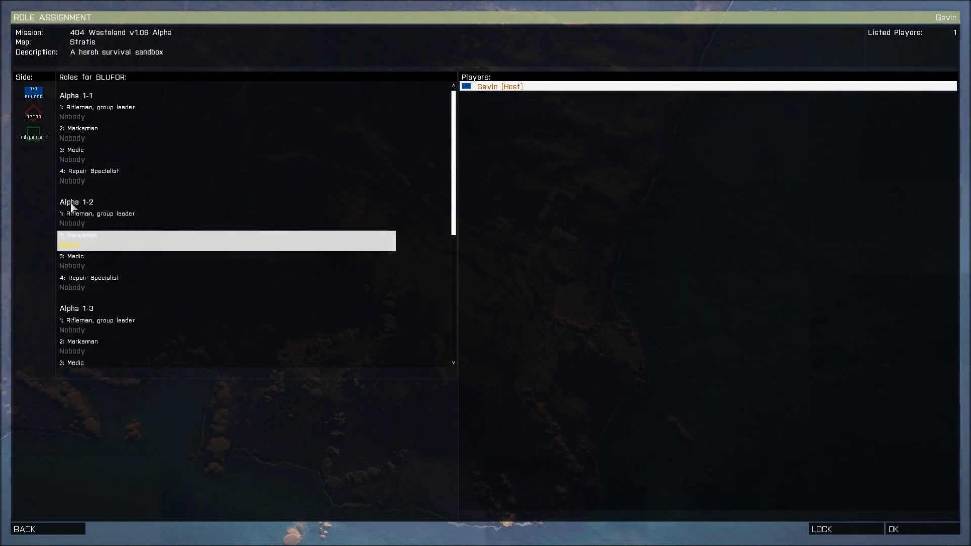
Accept a BLUFOR slot in Role Assignment and start the mission.
click(893, 528)
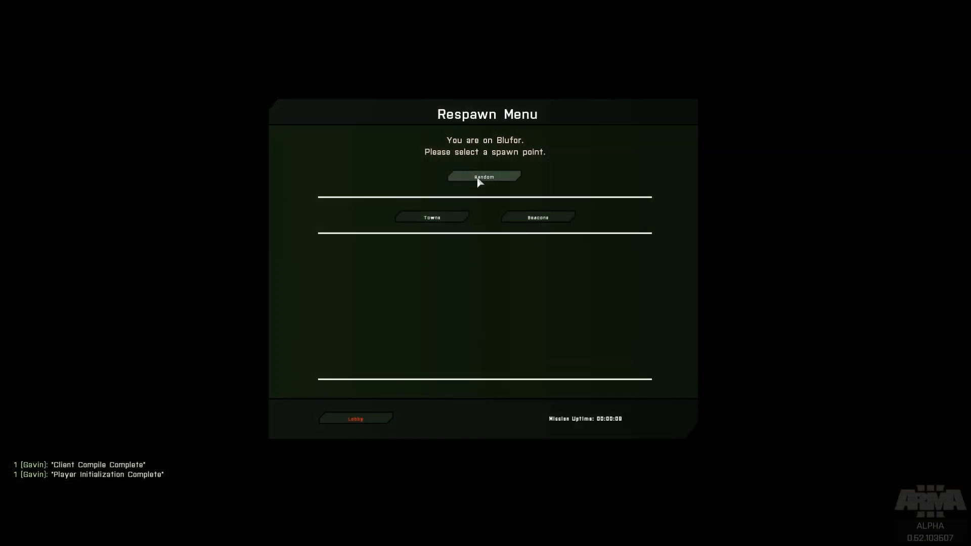
Spawn at a Random location and close the 'Sound counter not found' message.
click(483, 177)
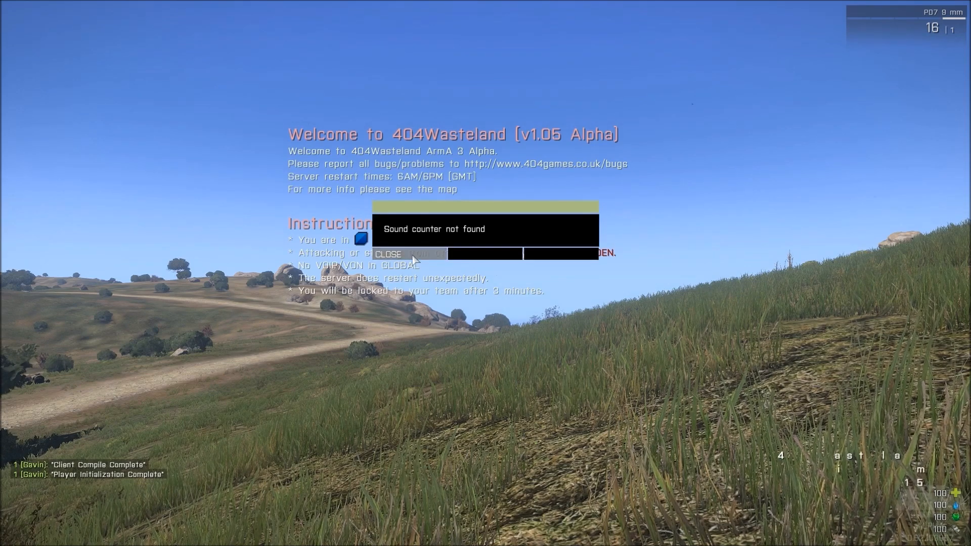
click(387, 254)
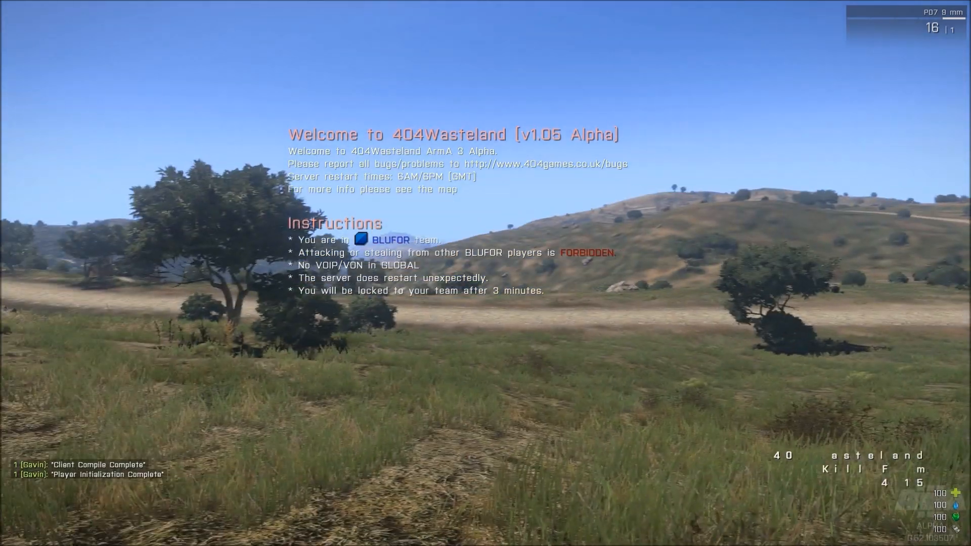